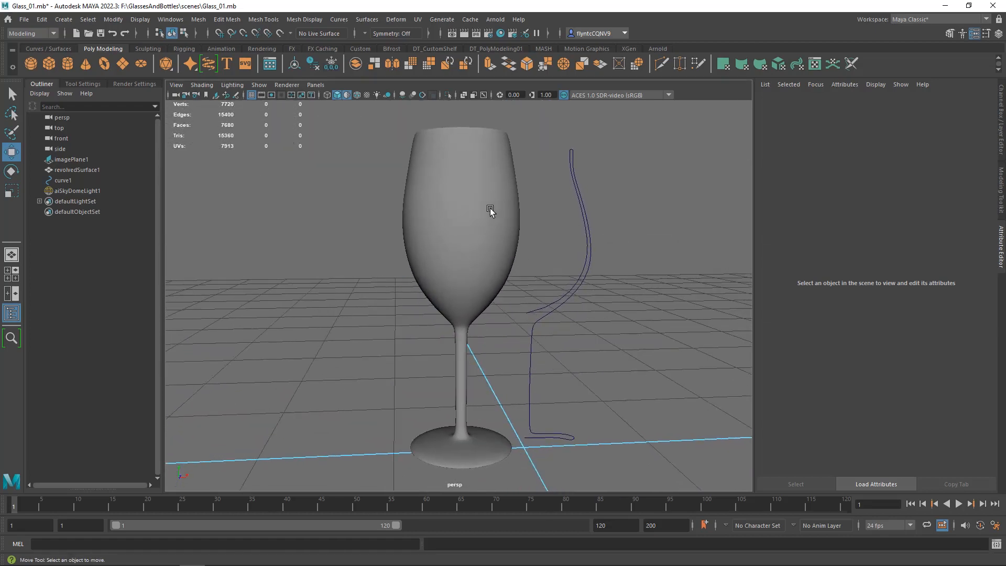
mouse_move(464, 236)
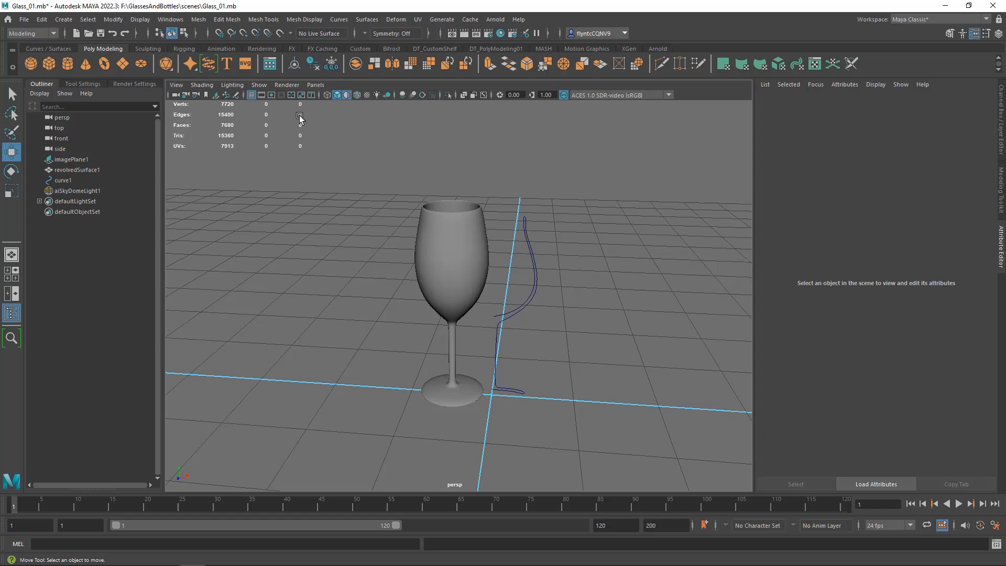
mouse_move(227, 110)
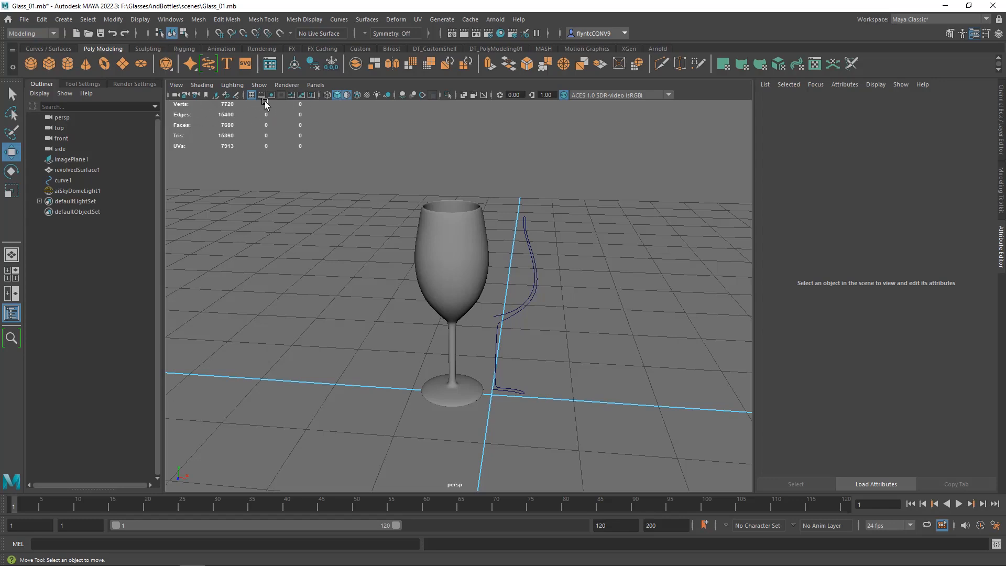
mouse_move(297, 107)
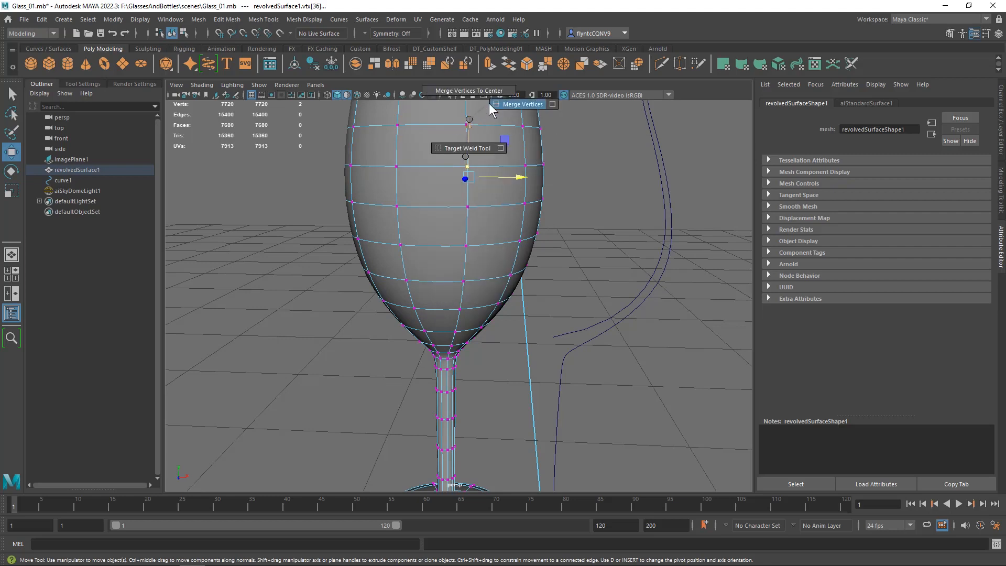
mouse_move(469, 123)
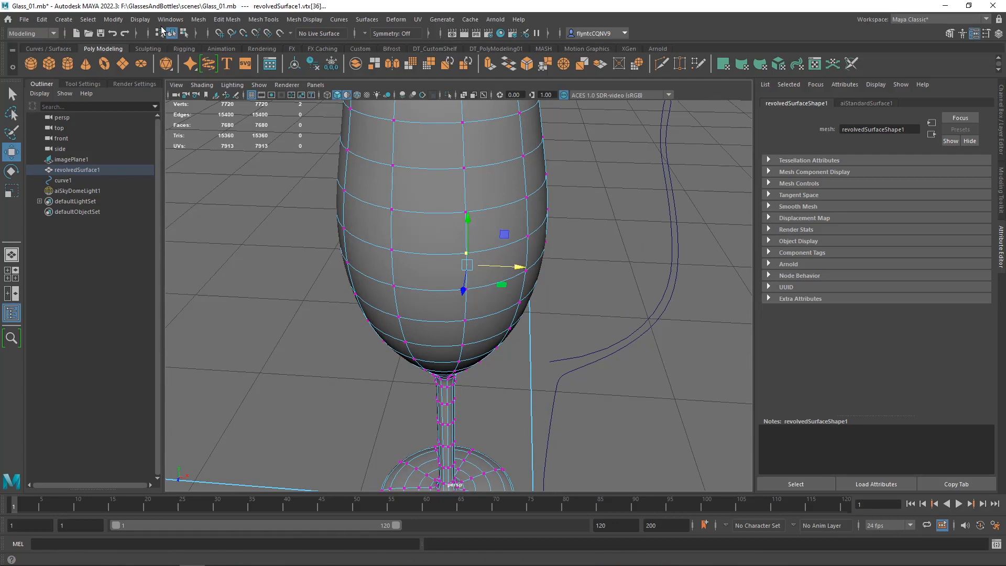
left_click(139, 18)
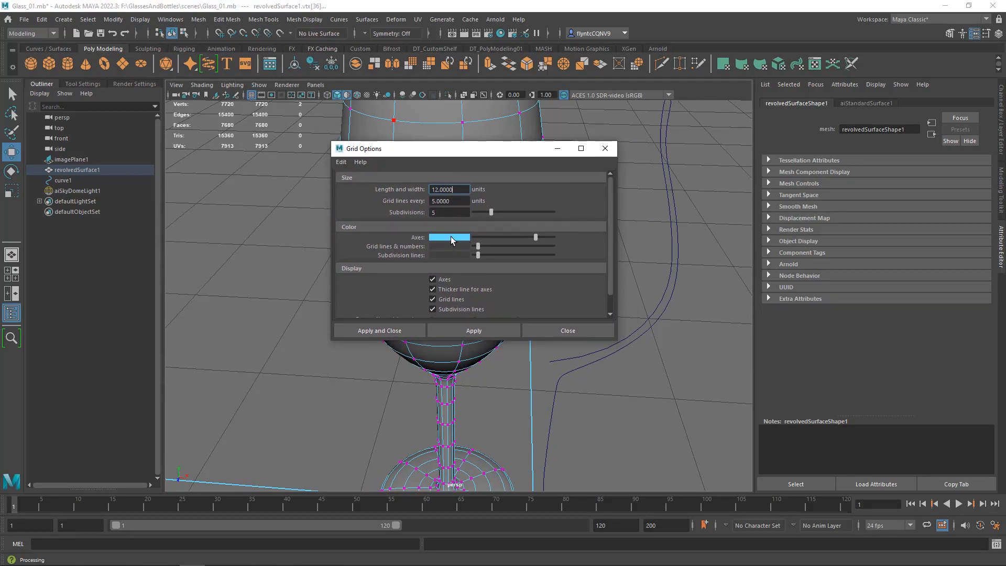
mouse_move(517, 296)
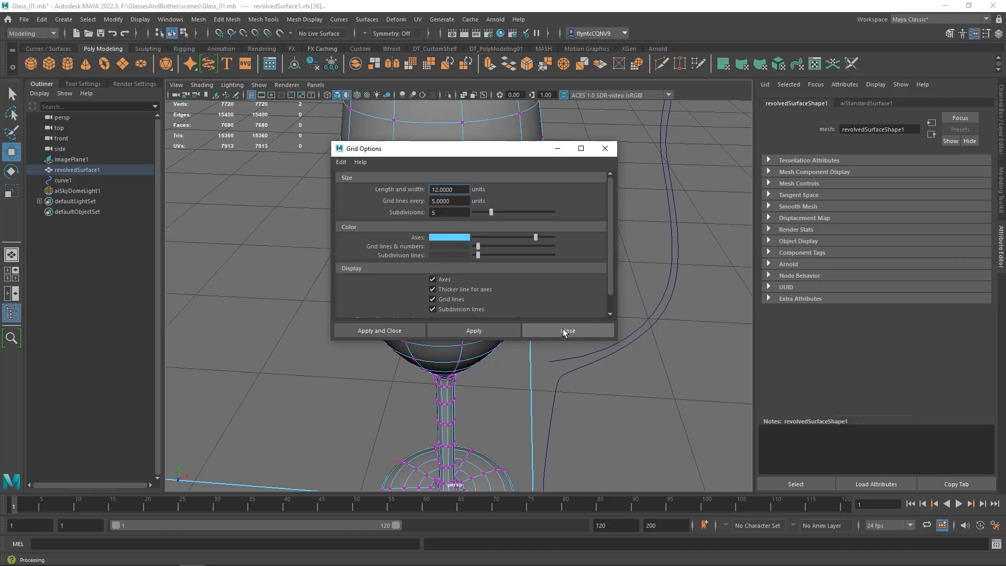
left_click(567, 330)
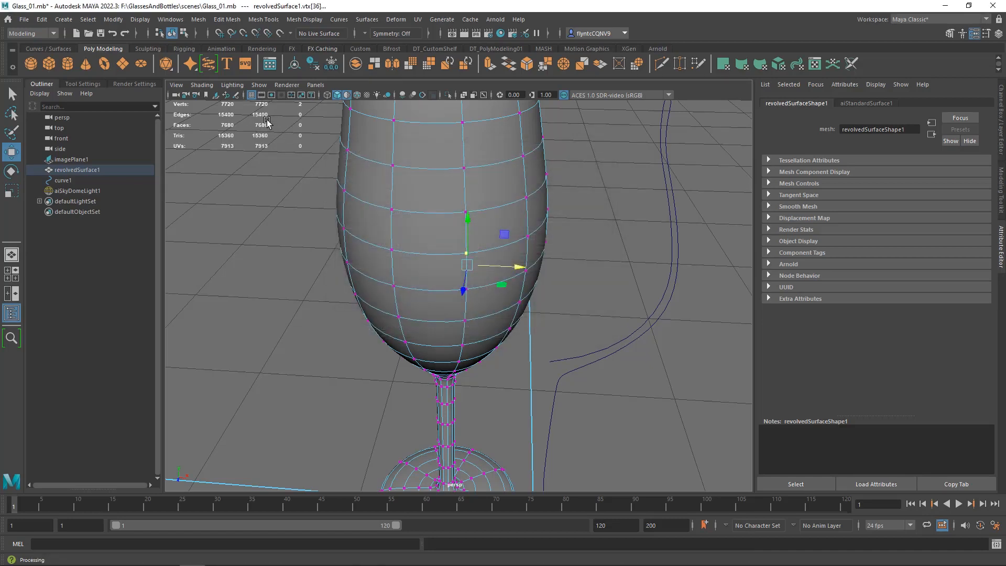
mouse_move(259, 84)
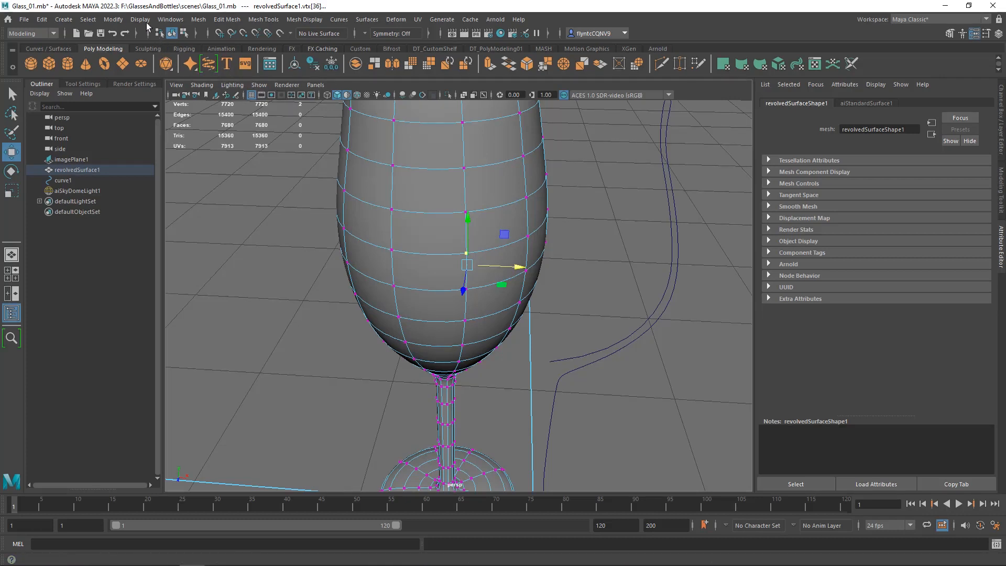
left_click(140, 19)
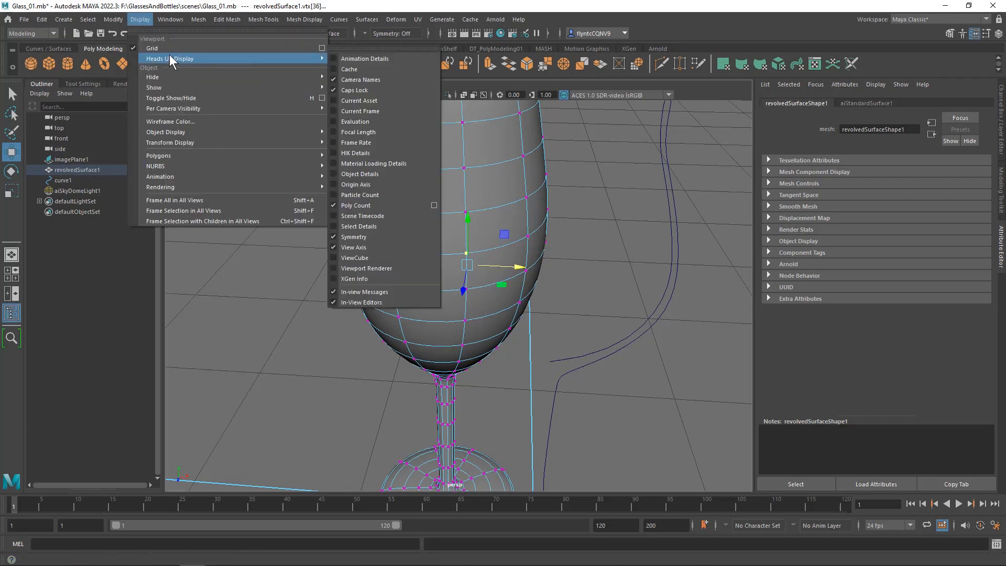
mouse_move(375, 205)
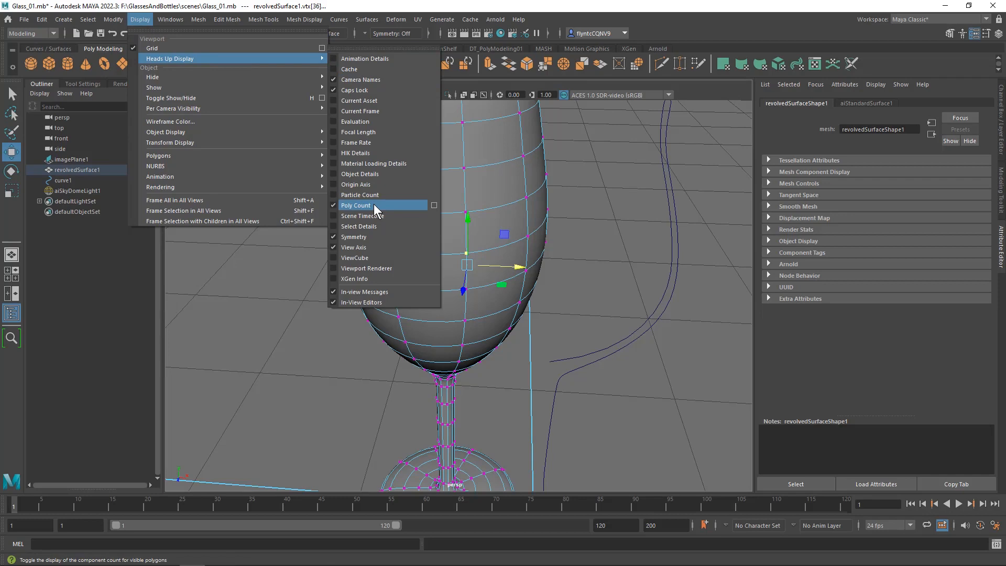
left_click(356, 205)
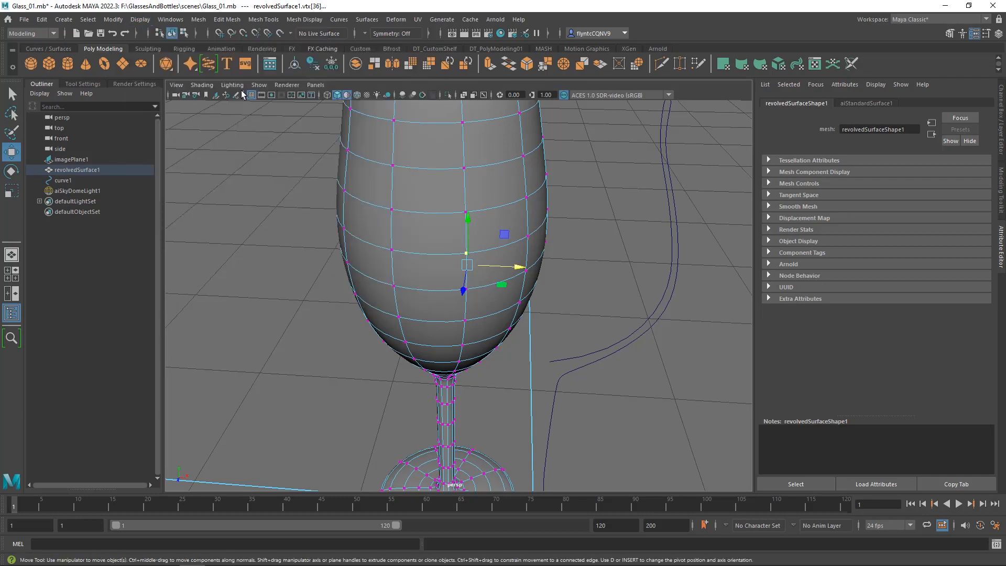
left_click(140, 18)
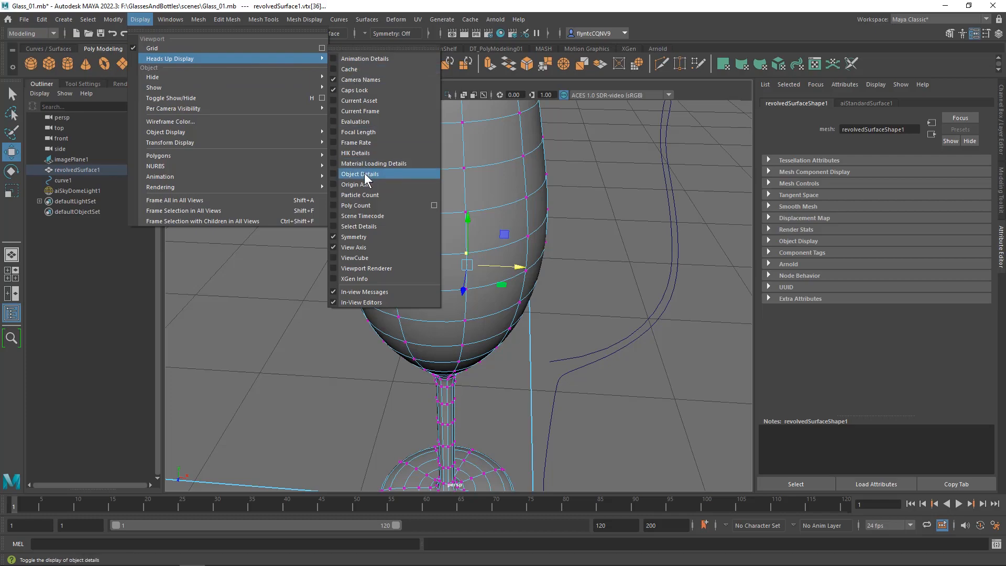
left_click(360, 174)
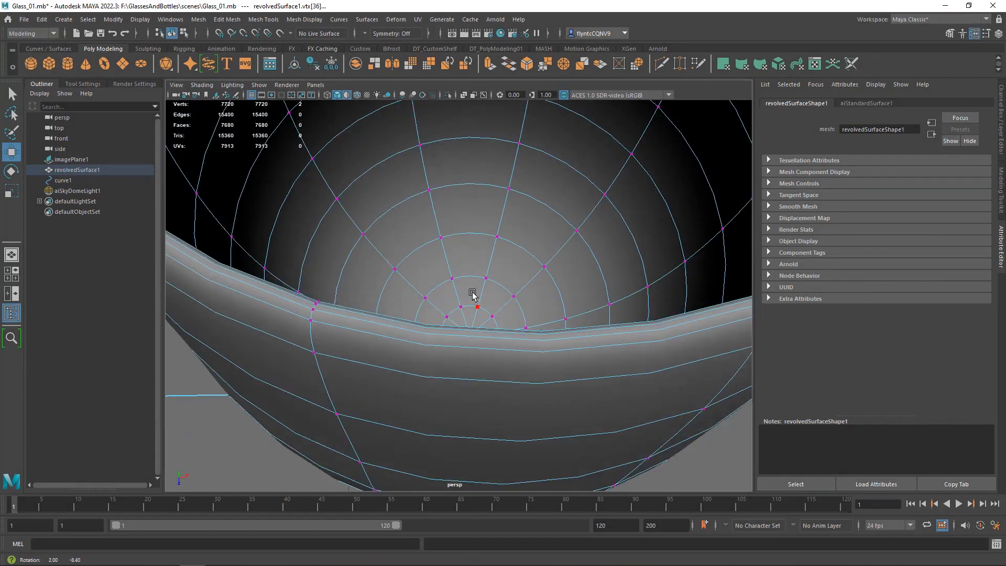
Step: Switch the glass to face selection and pick the centre faces at the bowl bottom
right_click(474, 296)
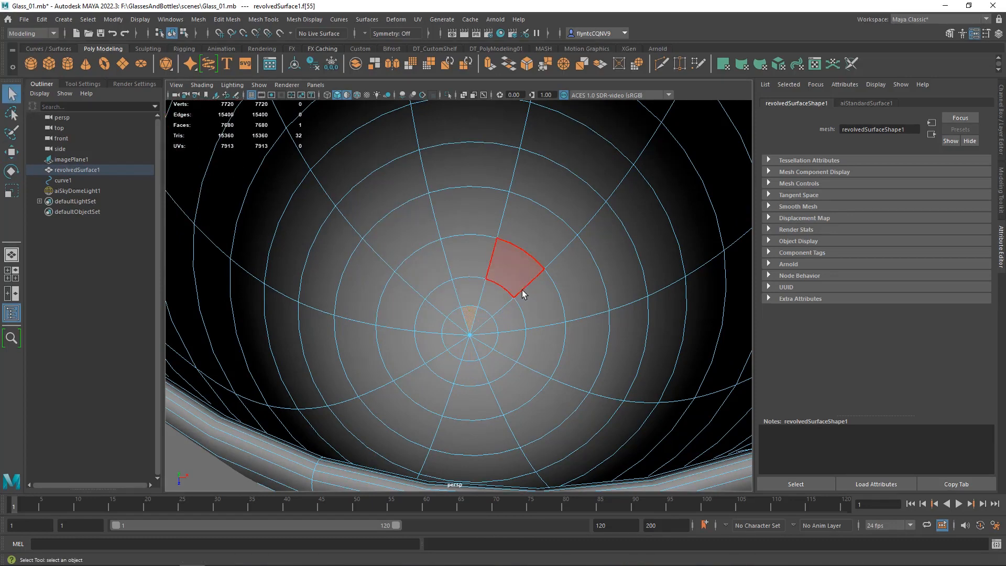
left_click(475, 350)
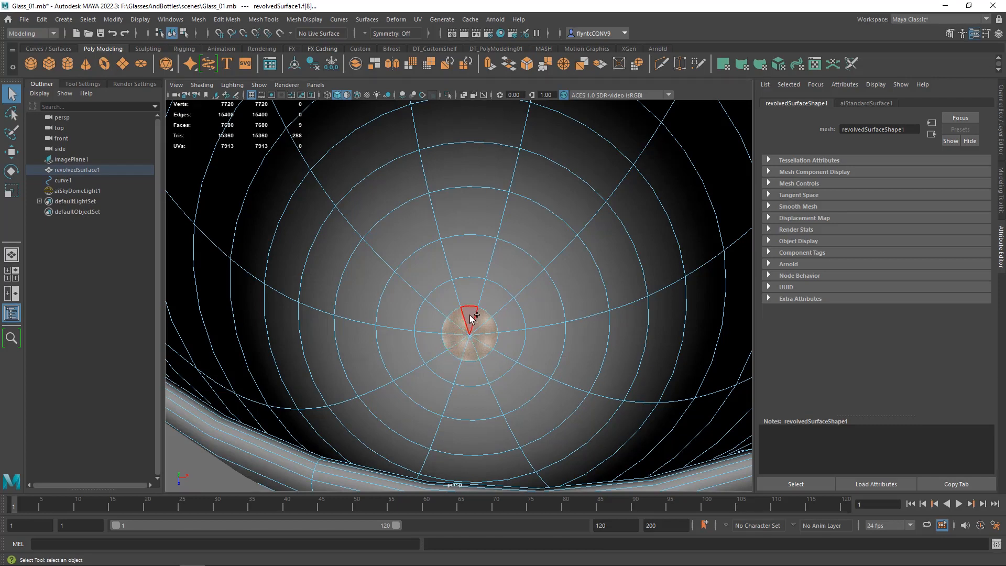
left_click(510, 272)
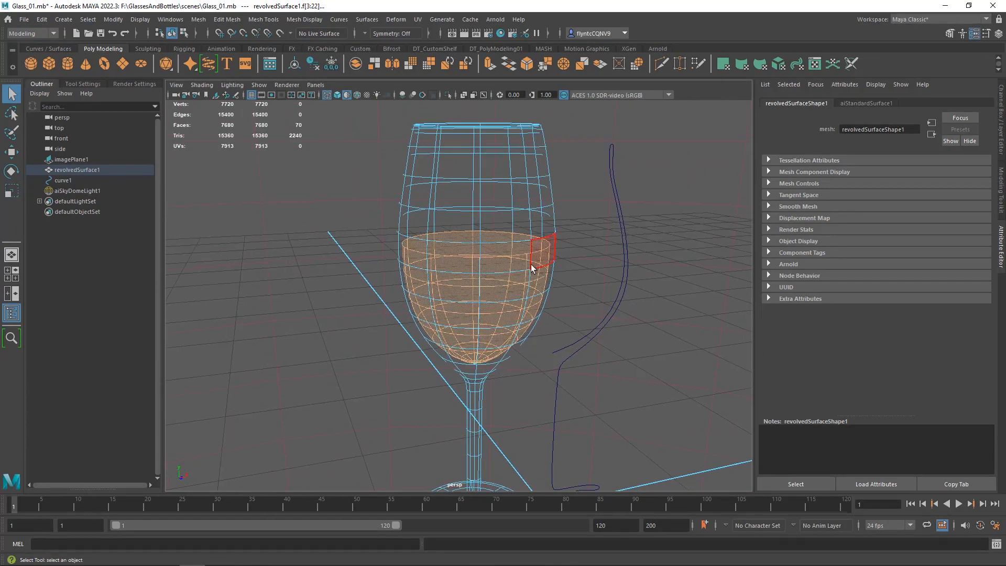
Step: Bring up the face-editing marking menu with the bowl faces up to the liquid line selected
right_click(531, 268)
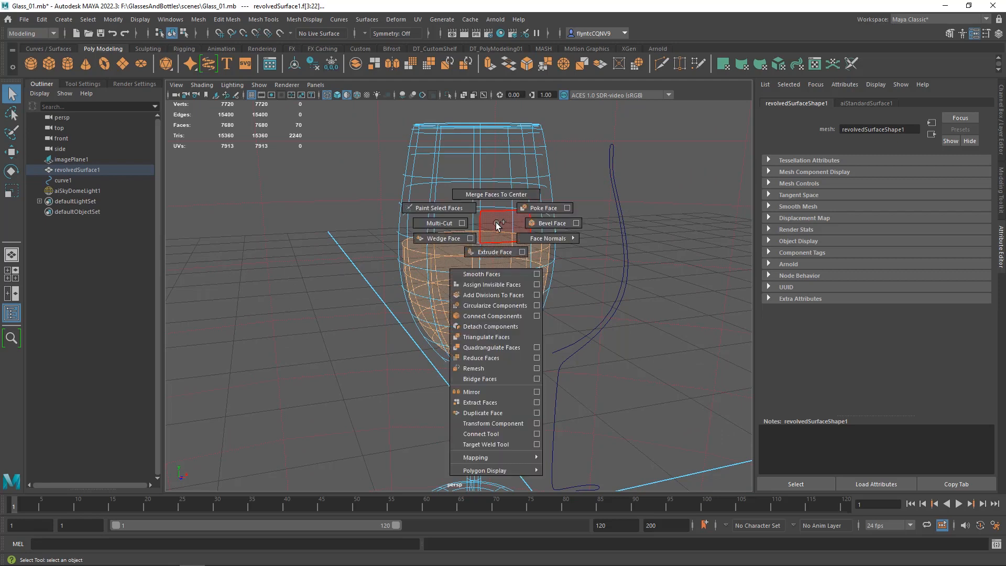
mouse_move(489, 413)
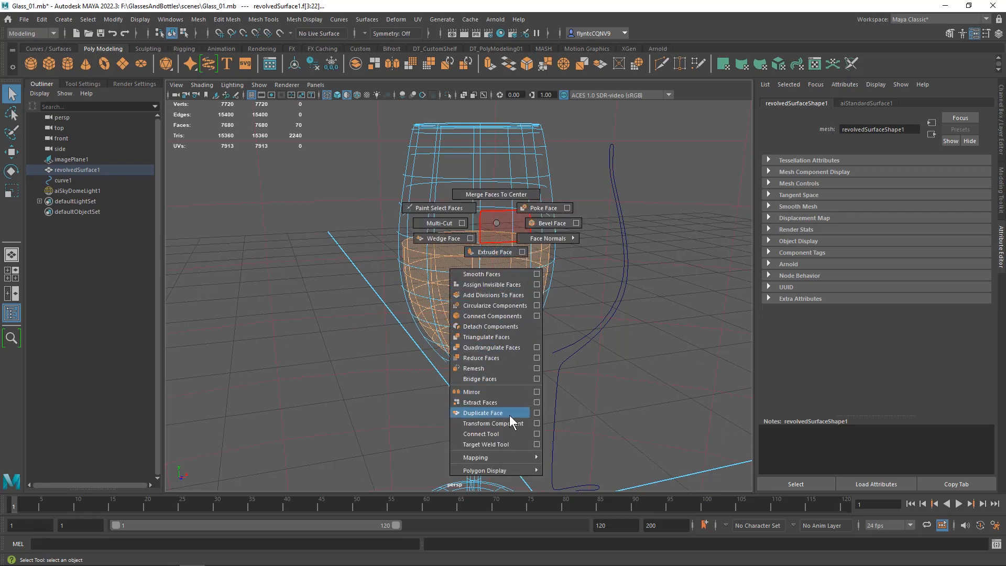
Step: Duplicate the selected bowl faces as a separate liquid shell with Offset 0.020
left_click(482, 413)
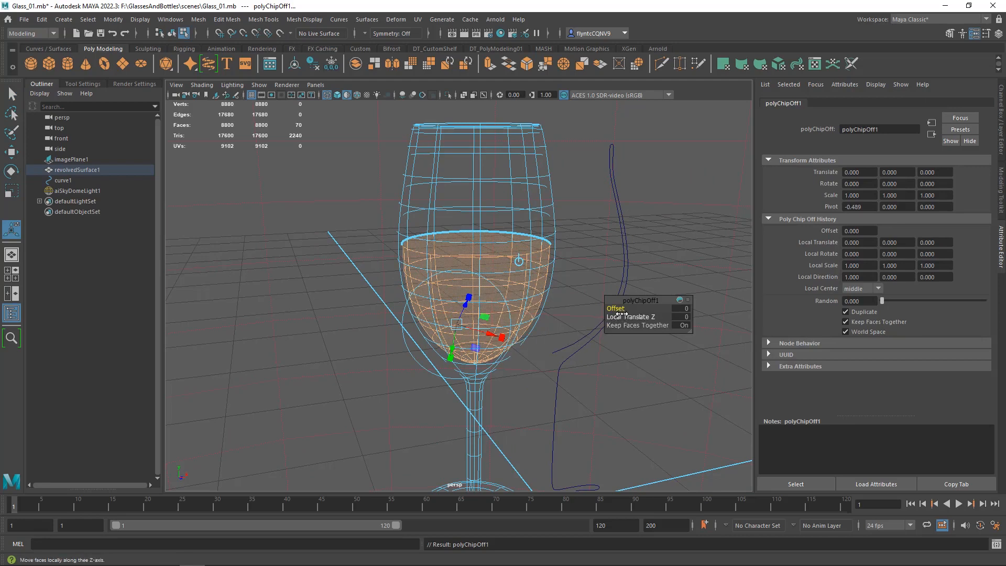
mouse_move(685, 315)
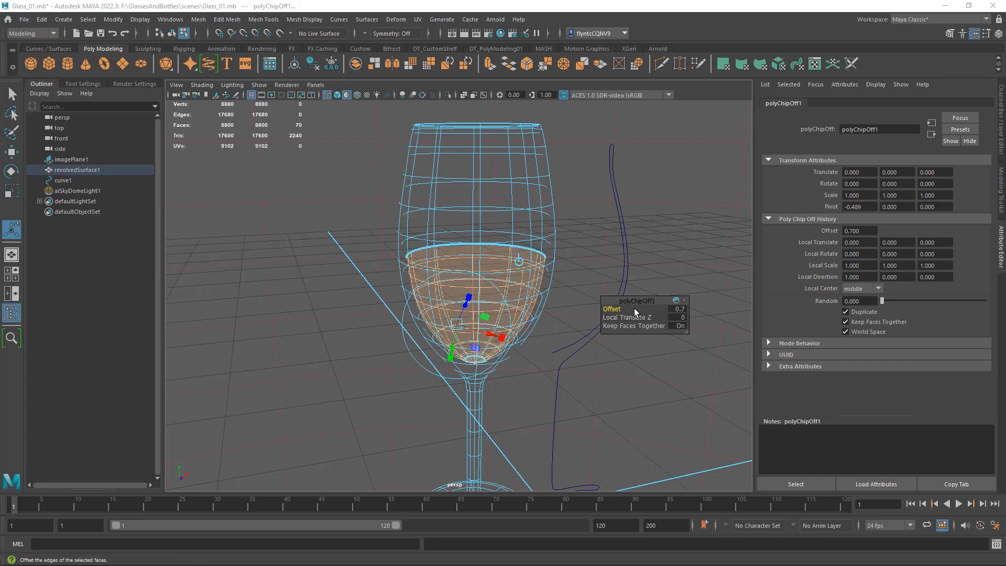
mouse_move(633, 313)
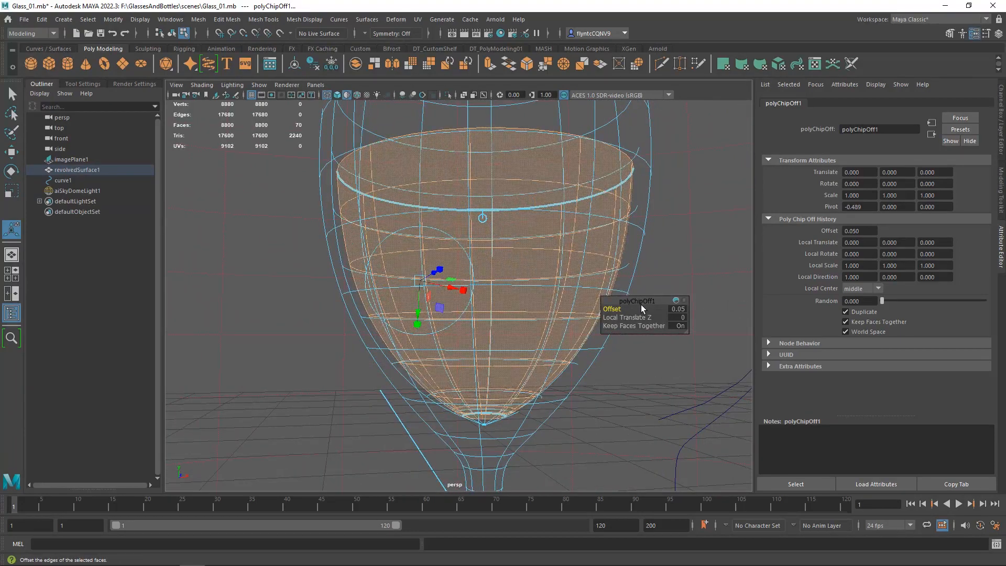
left_click(673, 308)
type("0.020")
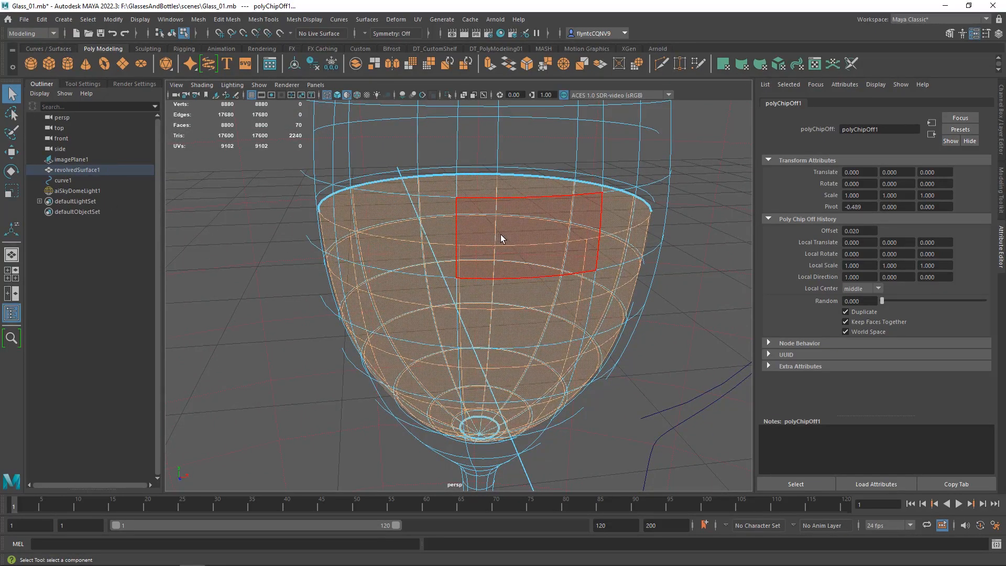
mouse_move(462, 239)
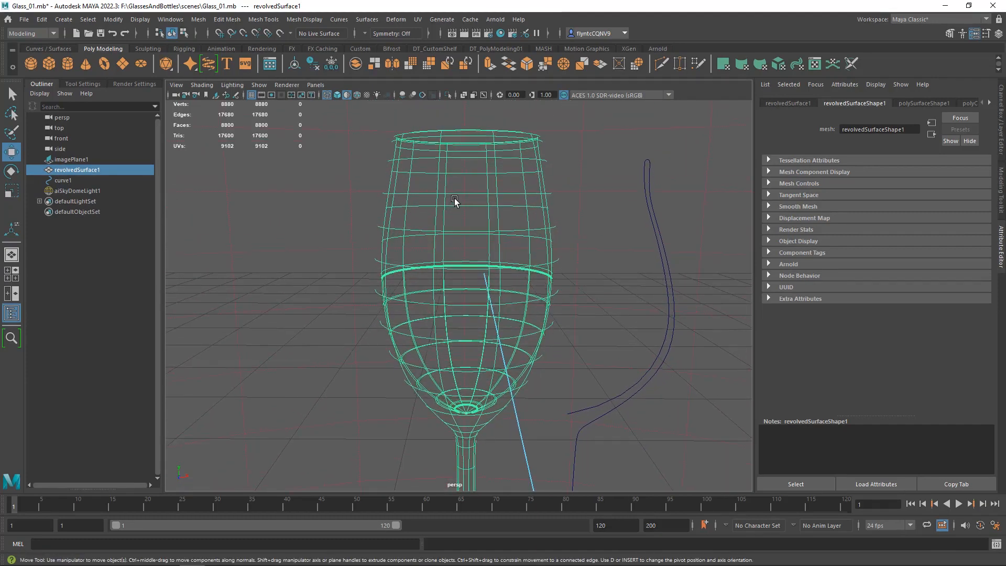
Step: Separate the glass into two meshes and identify the inner shell to rename it Liquid
right_click(454, 198)
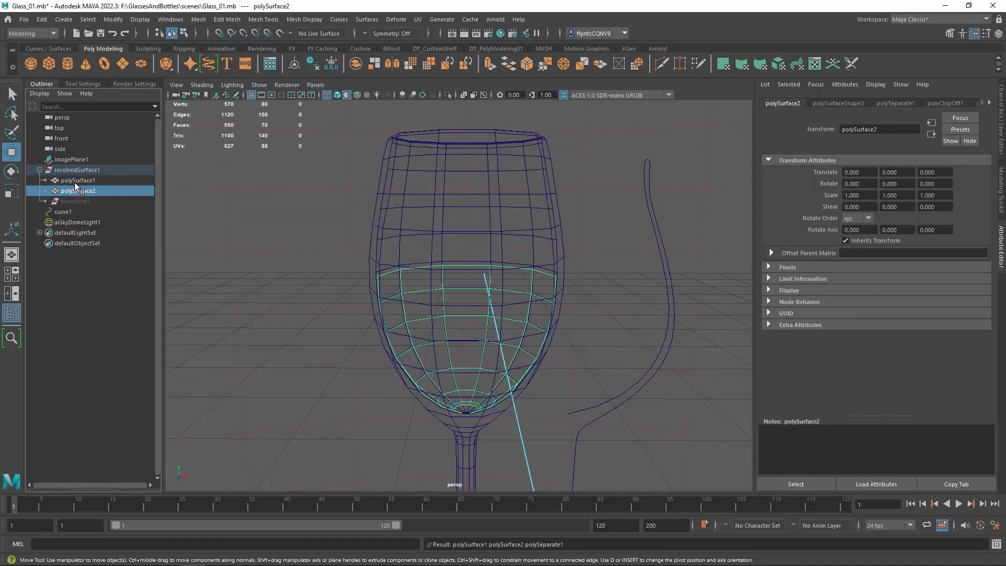
left_click(76, 181)
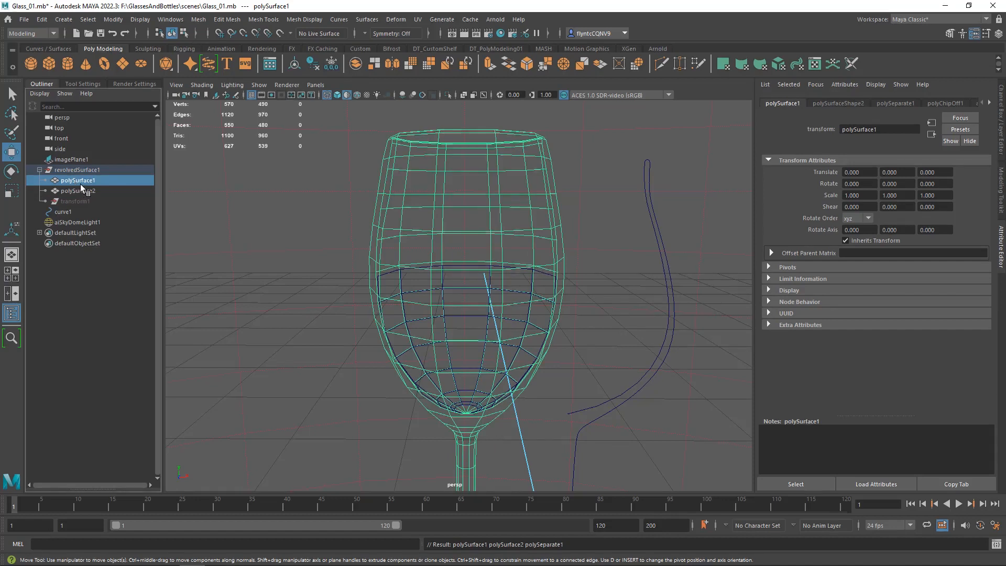
mouse_move(231, 84)
type("Liquid")
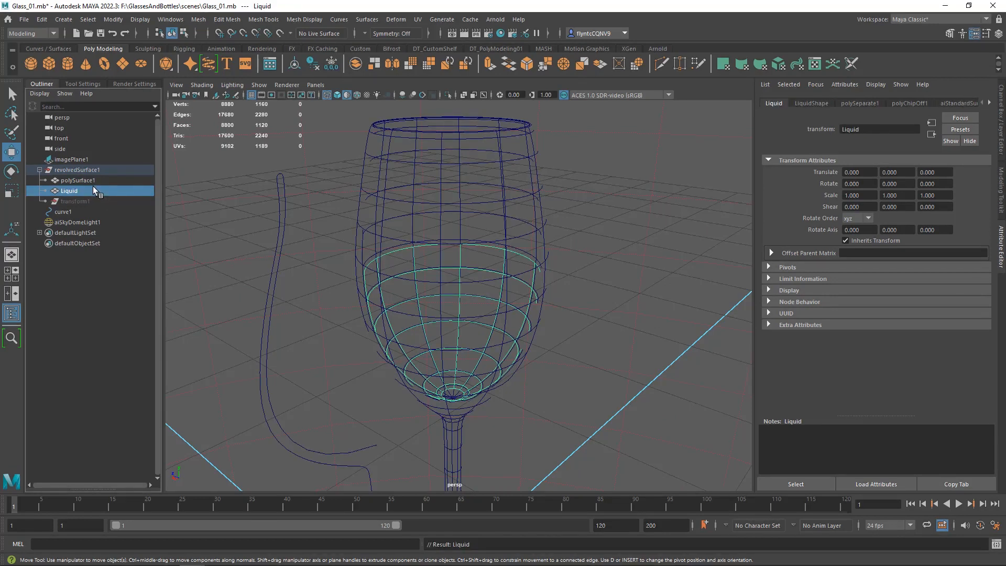
mouse_move(198, 18)
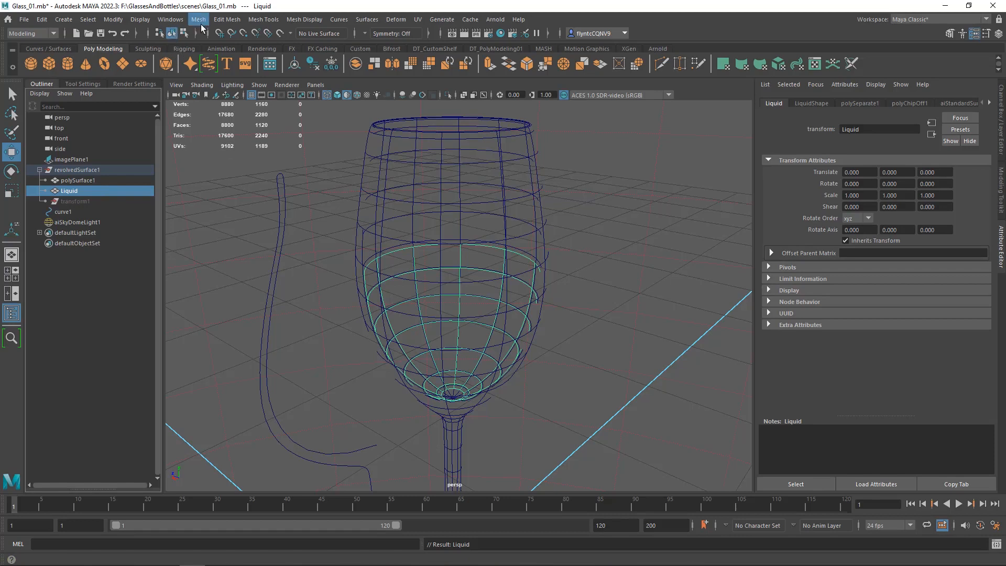
Step: Hide all objects except the Liquid mesh via Hide Unselected Objects
left_click(139, 19)
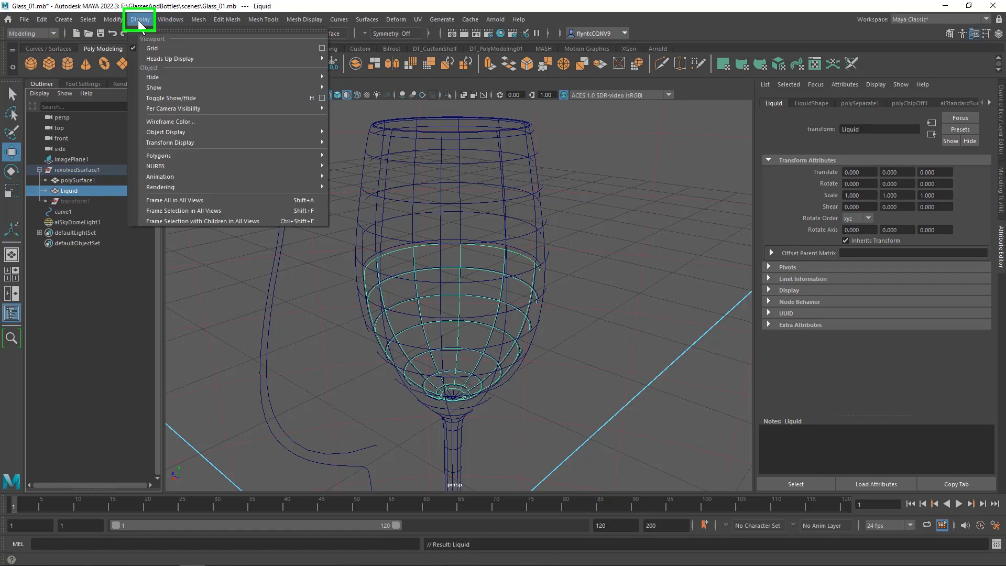
mouse_move(165, 76)
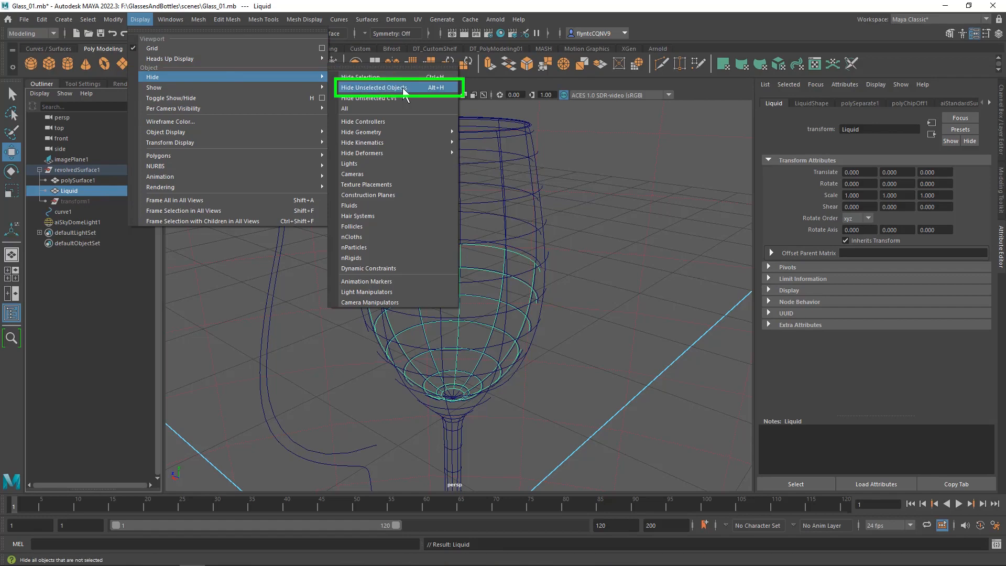
left_click(375, 87)
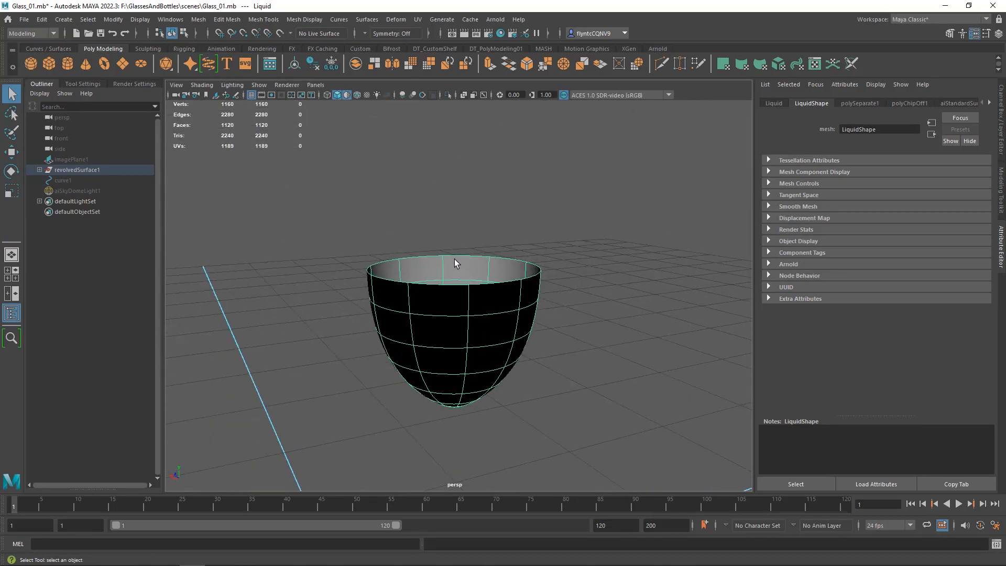
Step: Reverse the normals of all Liquid faces, then switch to its edges
right_click(455, 261)
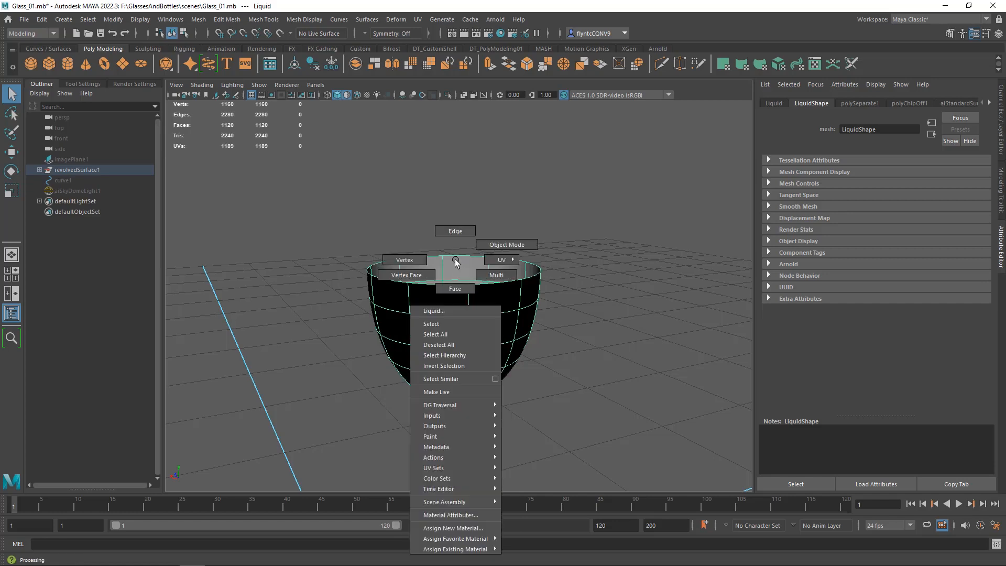
left_click(454, 288)
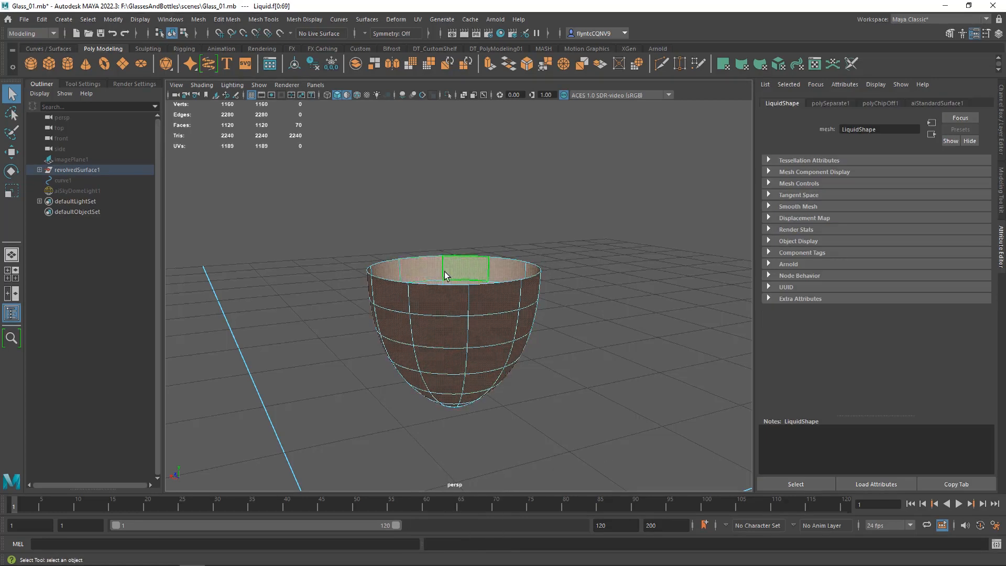
right_click(456, 268)
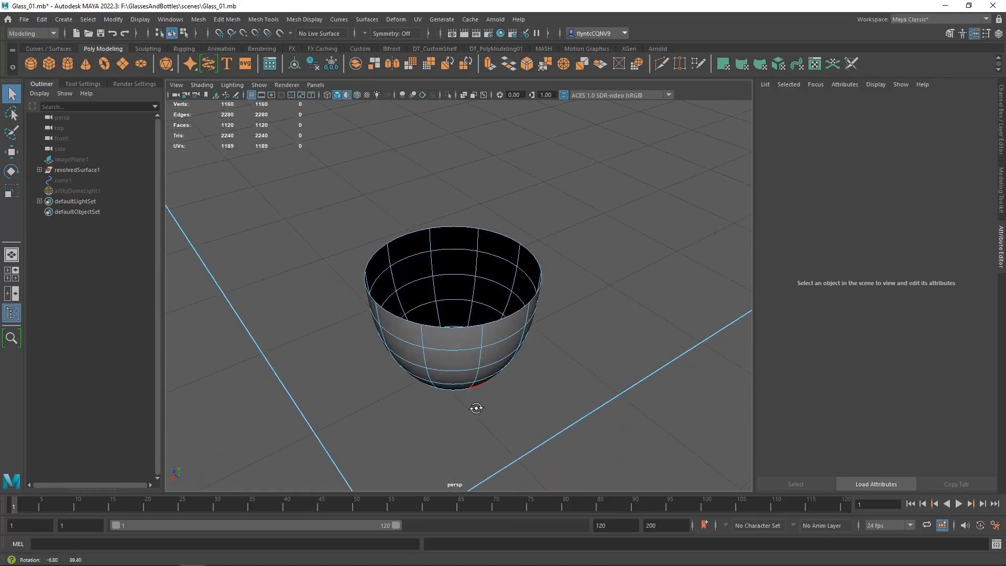
right_click(465, 267)
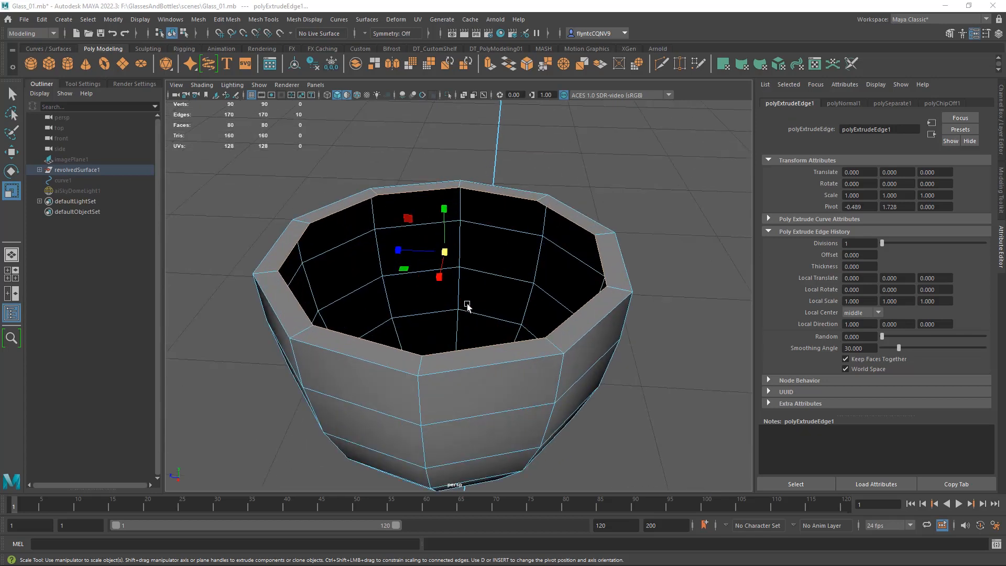
mouse_move(450, 253)
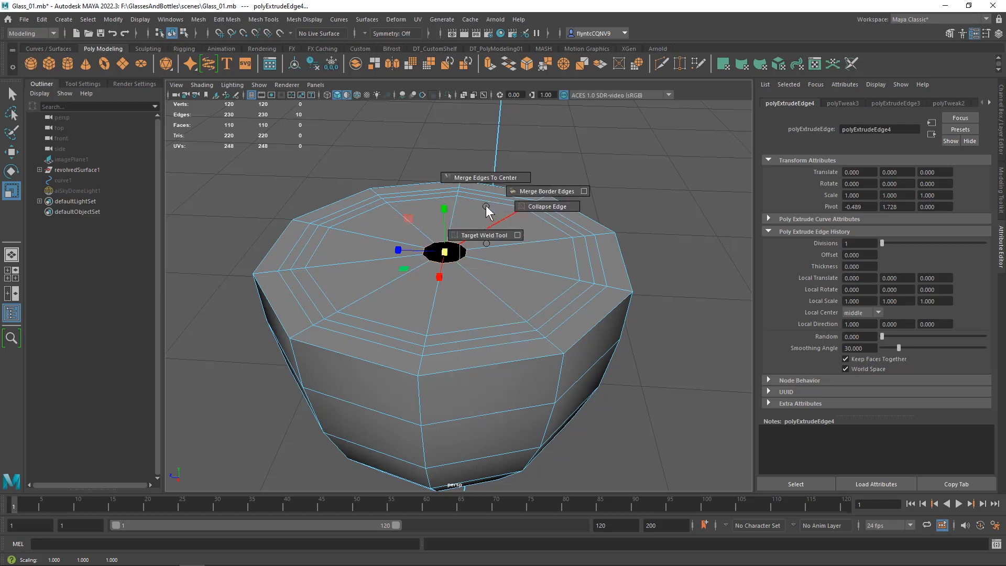
mouse_move(536, 221)
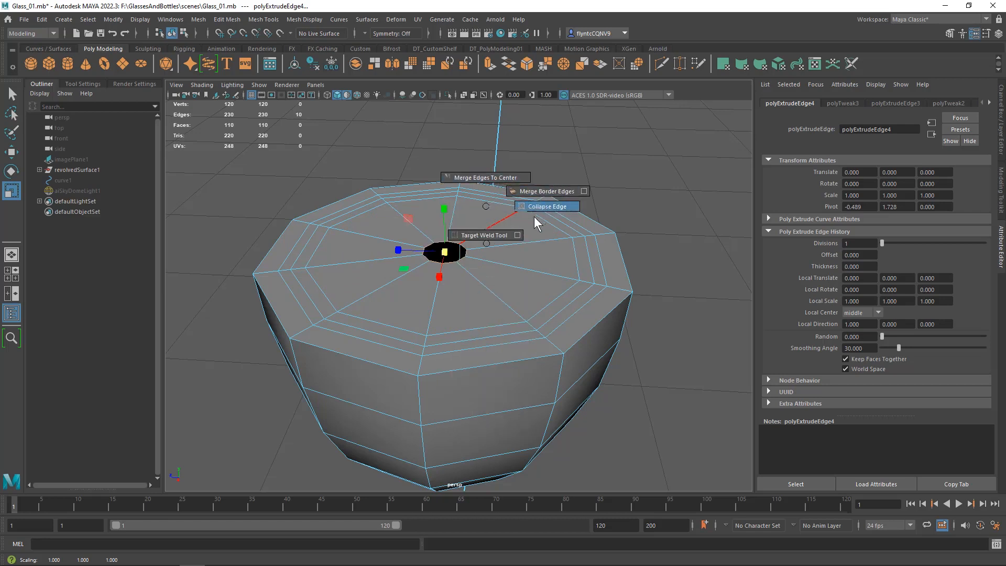
Step: Collapse the small extruded-inward top hole of the Liquid into one centre point
left_click(546, 206)
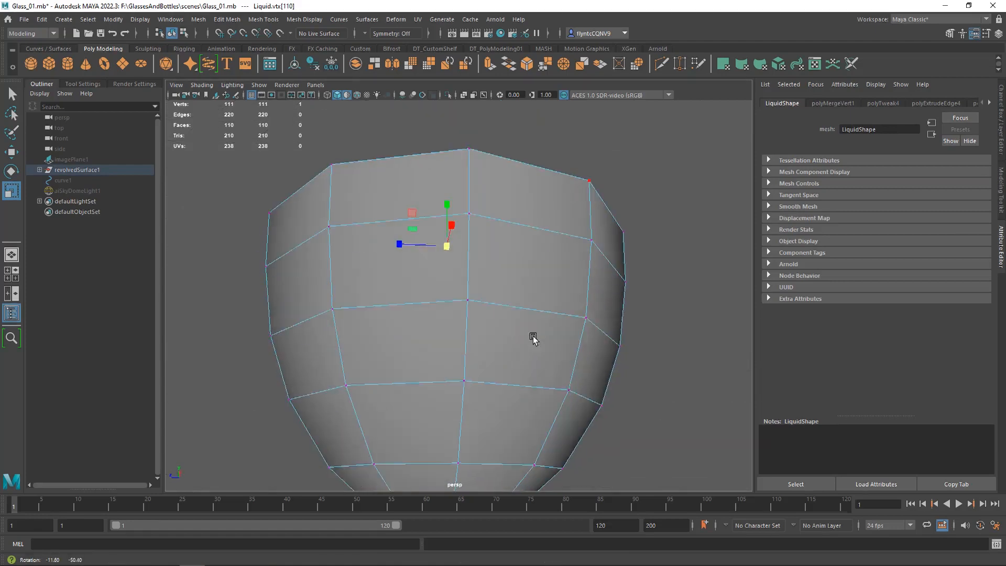
Step: Collapse the Liquid's bottom border opening into a single point
right_click(533, 338)
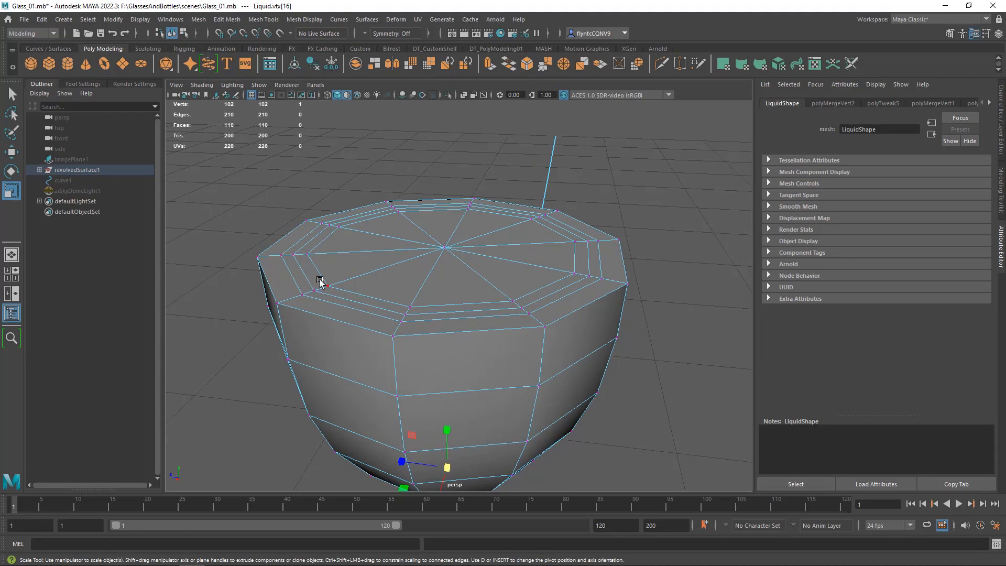
mouse_move(335, 273)
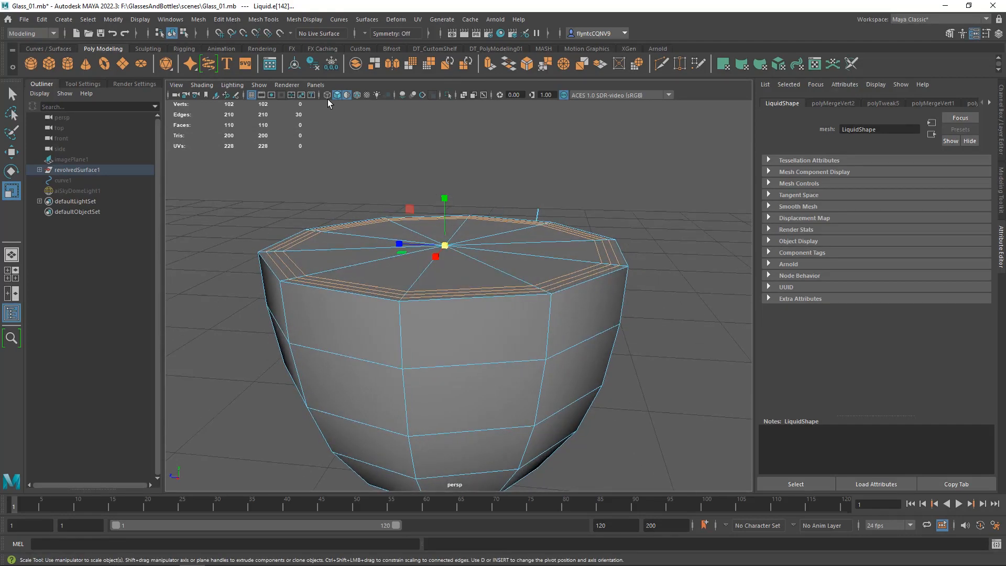
Step: Lift the Liquid's top rim edges upward in Y, viewed in wireframe, to form the meniscus
left_click(326, 94)
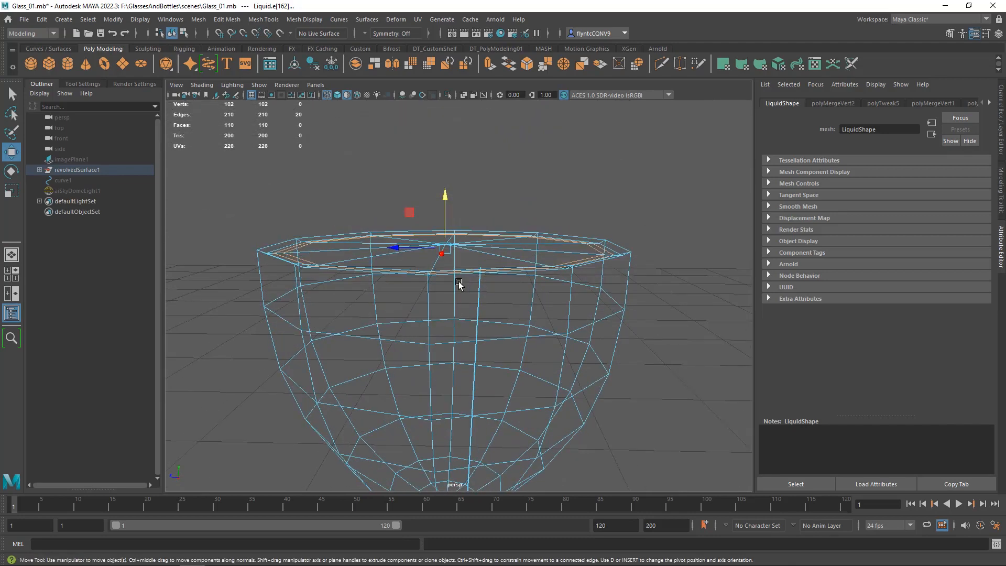
left_click_drag(442, 250, 444, 199)
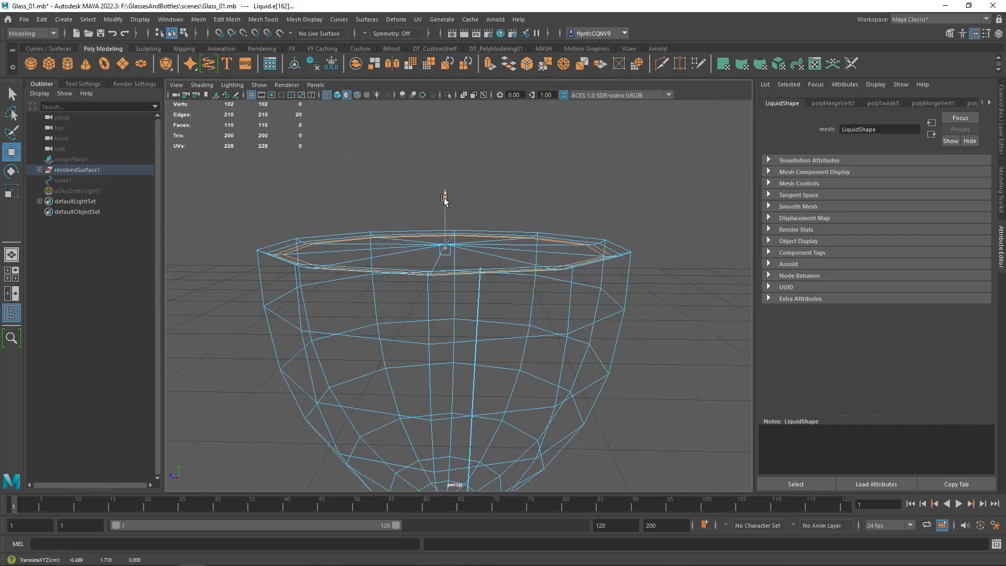